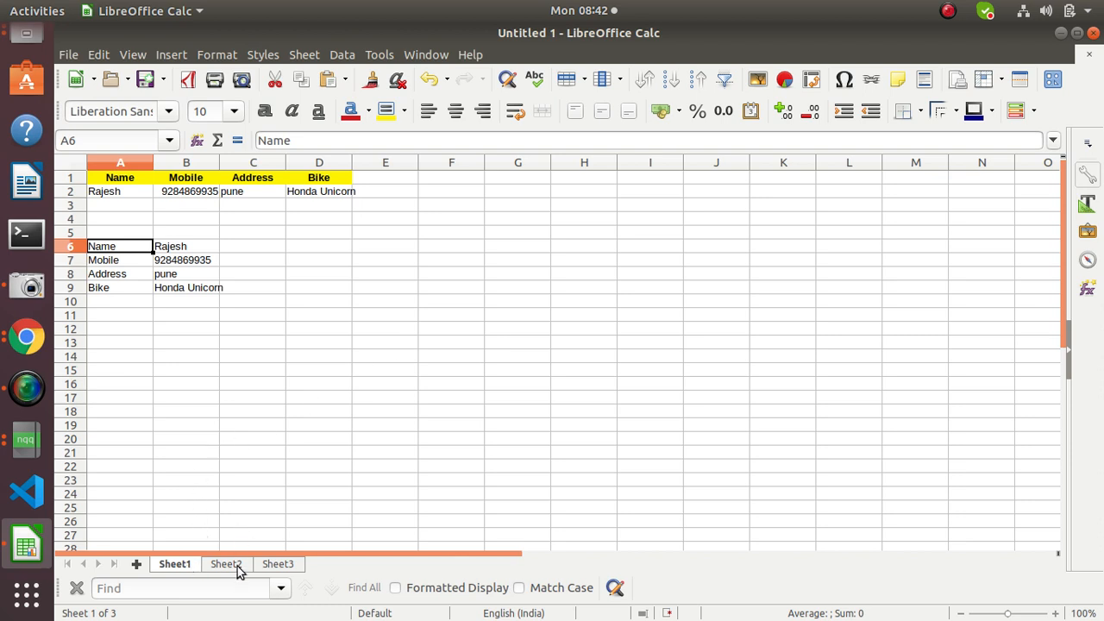
# View the empty Sheet3, return to Sheet1 and bring up the Sheet1 tab's context menu.
pyautogui.click(278, 562)
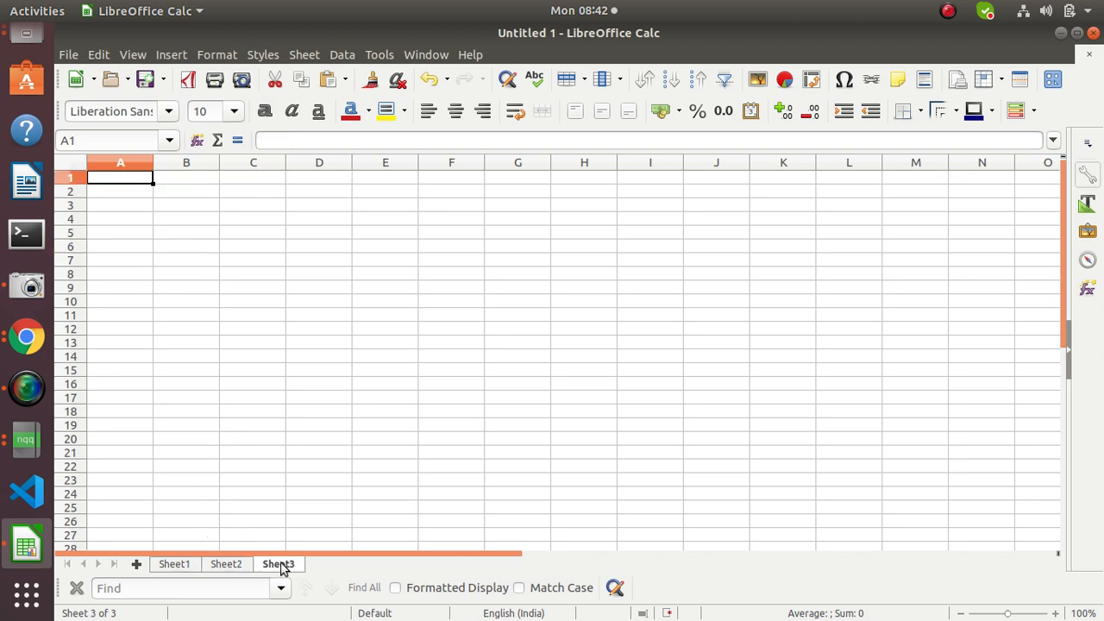
pyautogui.click(174, 562)
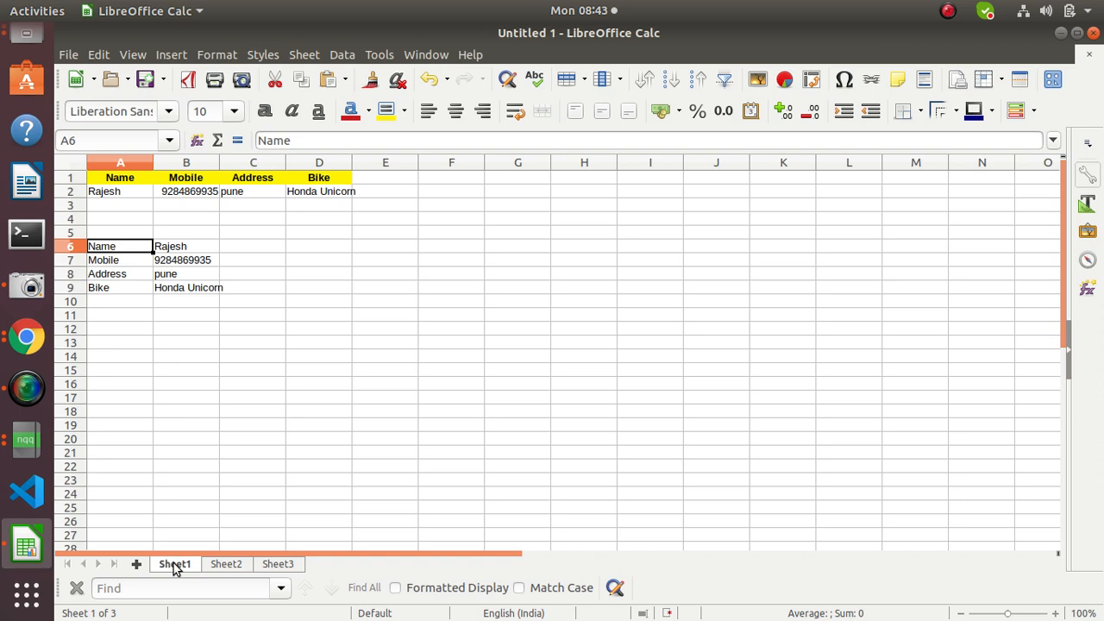
pyautogui.rightClick(174, 562)
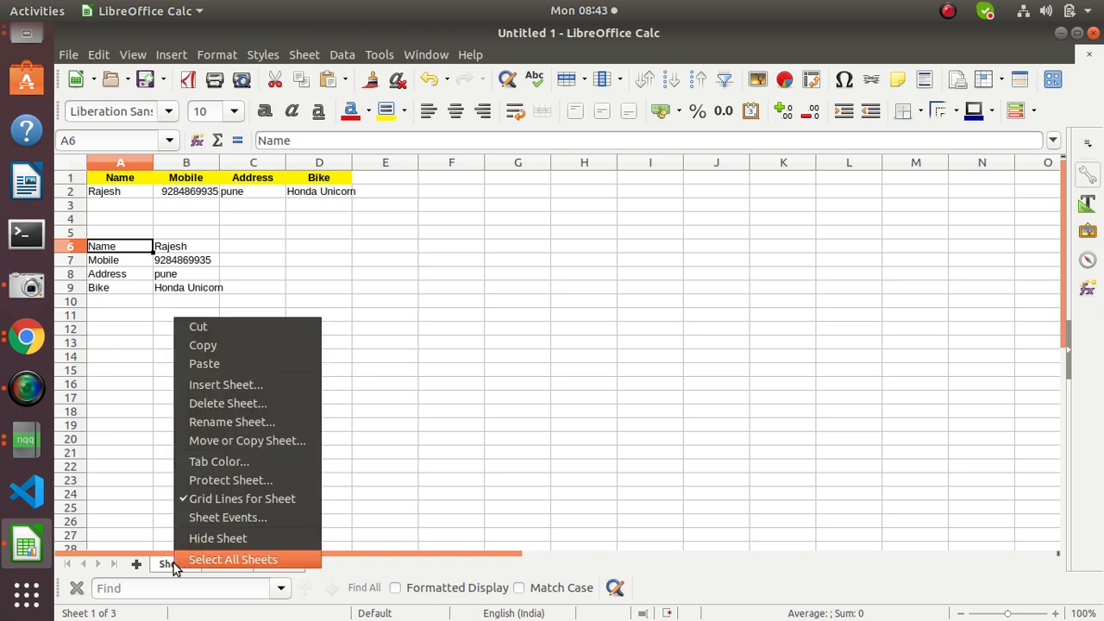
pyautogui.moveTo(259, 384)
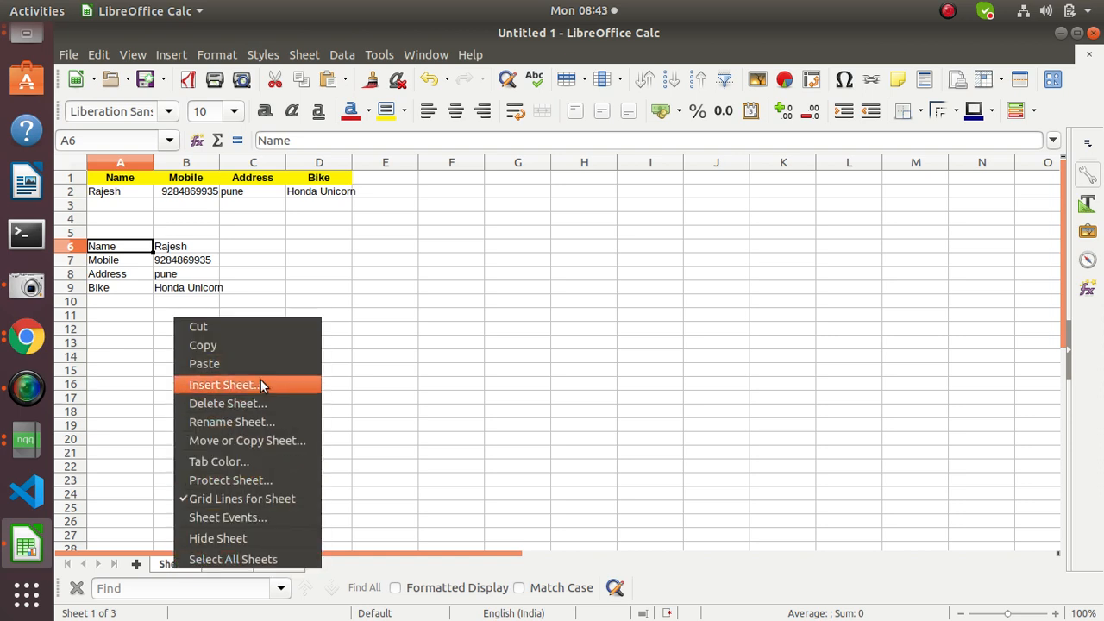
pyautogui.moveTo(255, 445)
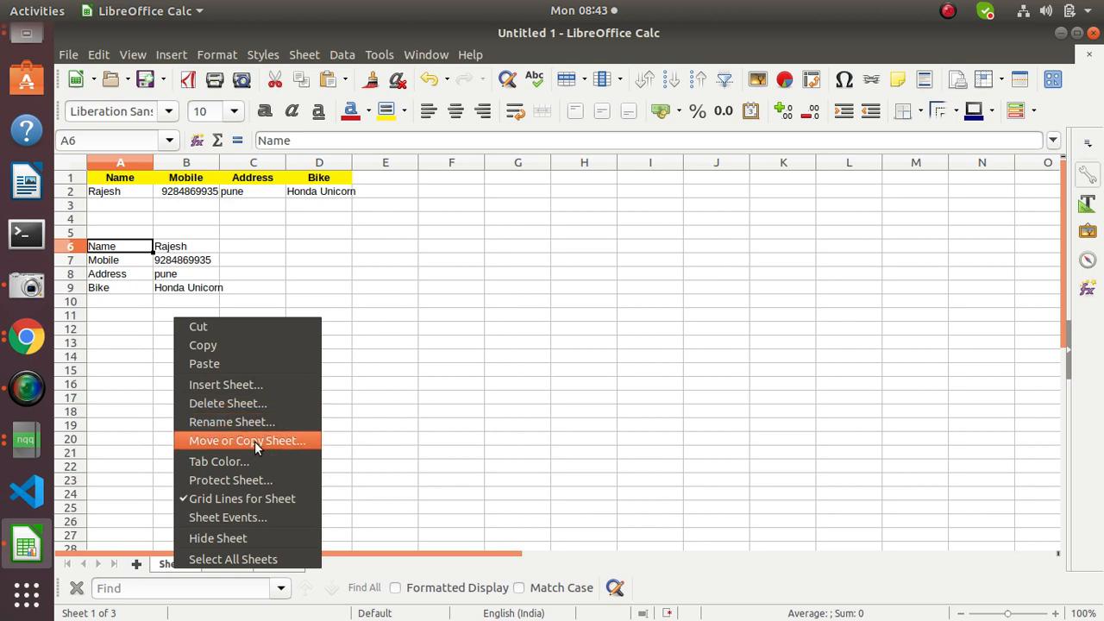
# In Move/Copy Sheet, keep Move, choose '- new document -' and replace the name with Sheet3.
pyautogui.click(247, 439)
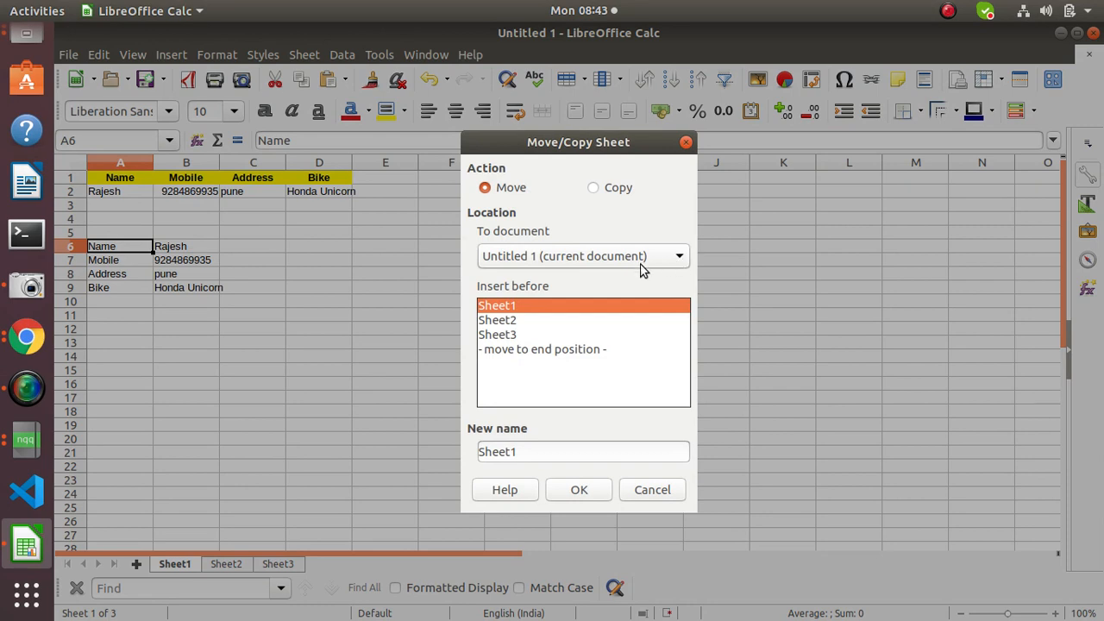
pyautogui.moveTo(559, 248)
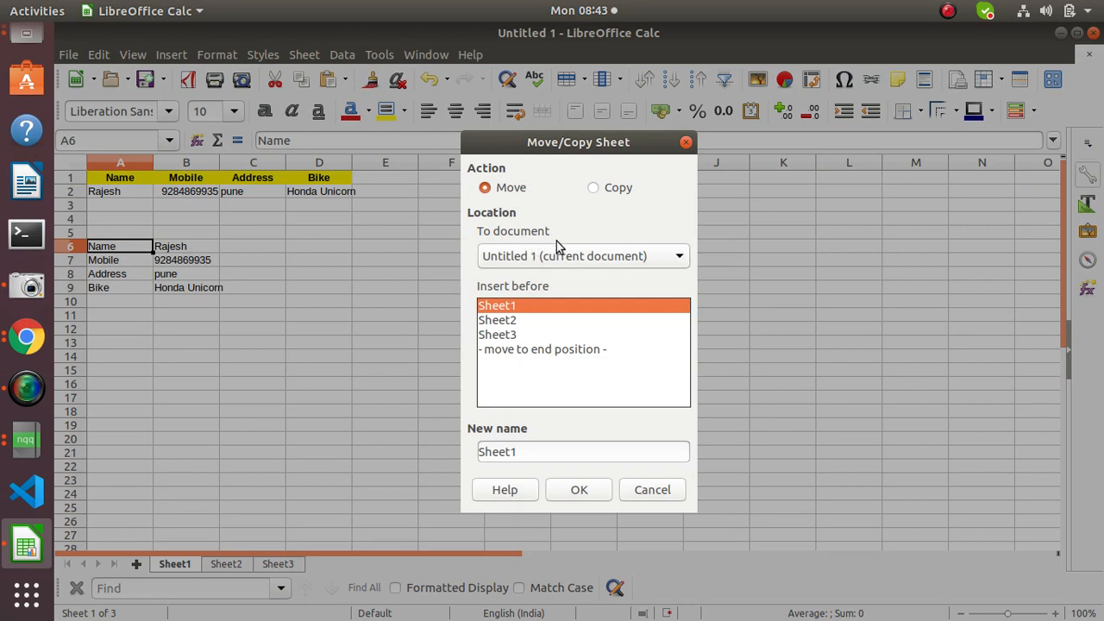
pyautogui.click(679, 256)
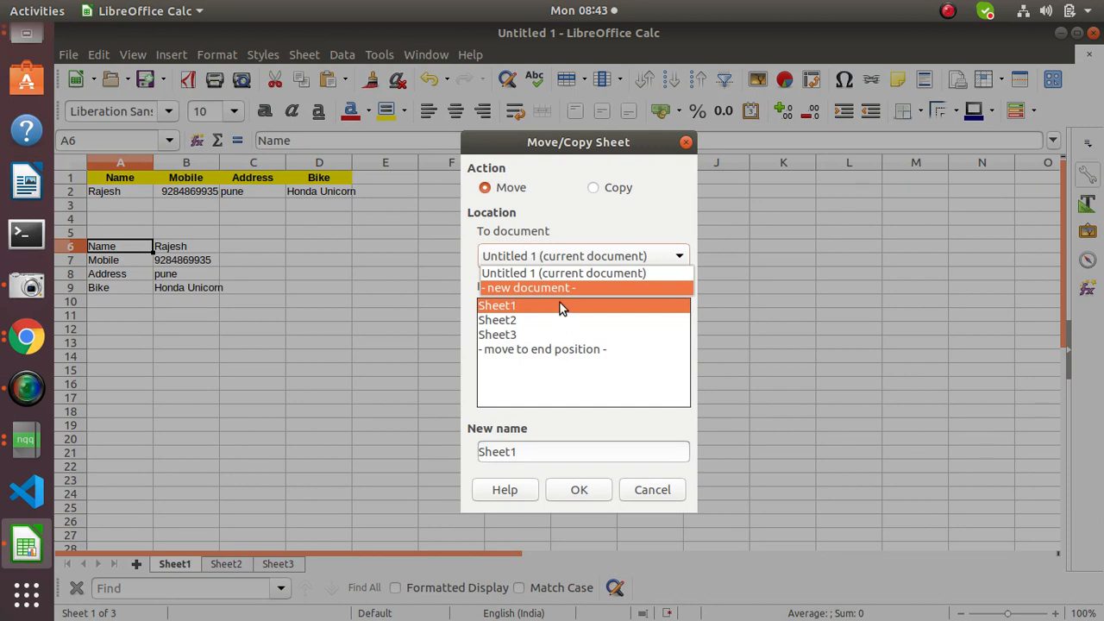
pyautogui.moveTo(535, 330)
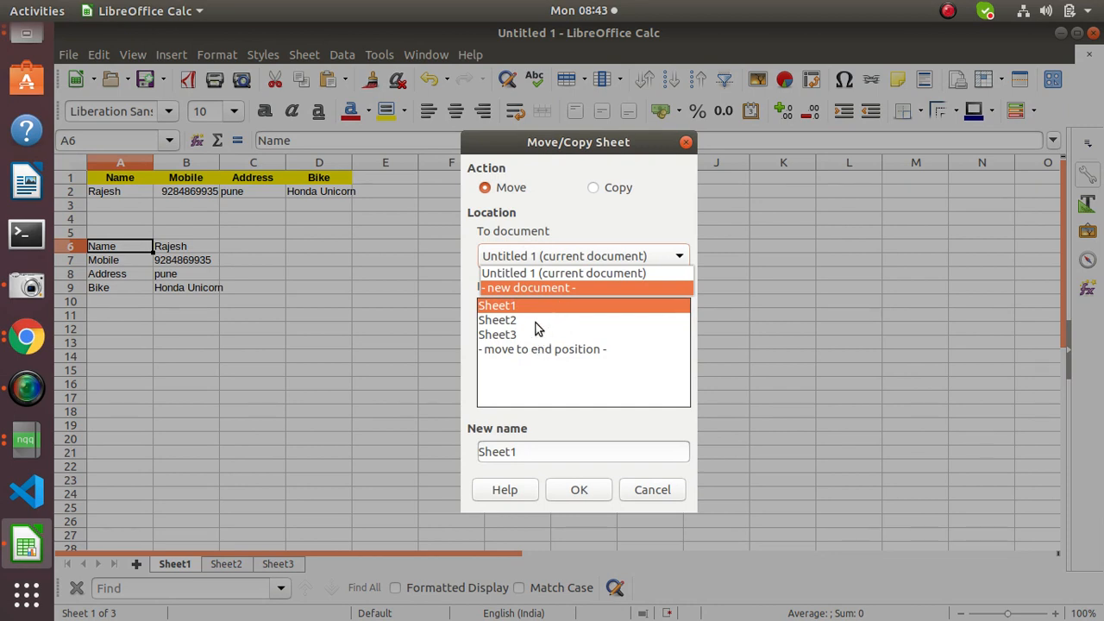
pyautogui.moveTo(693, 307)
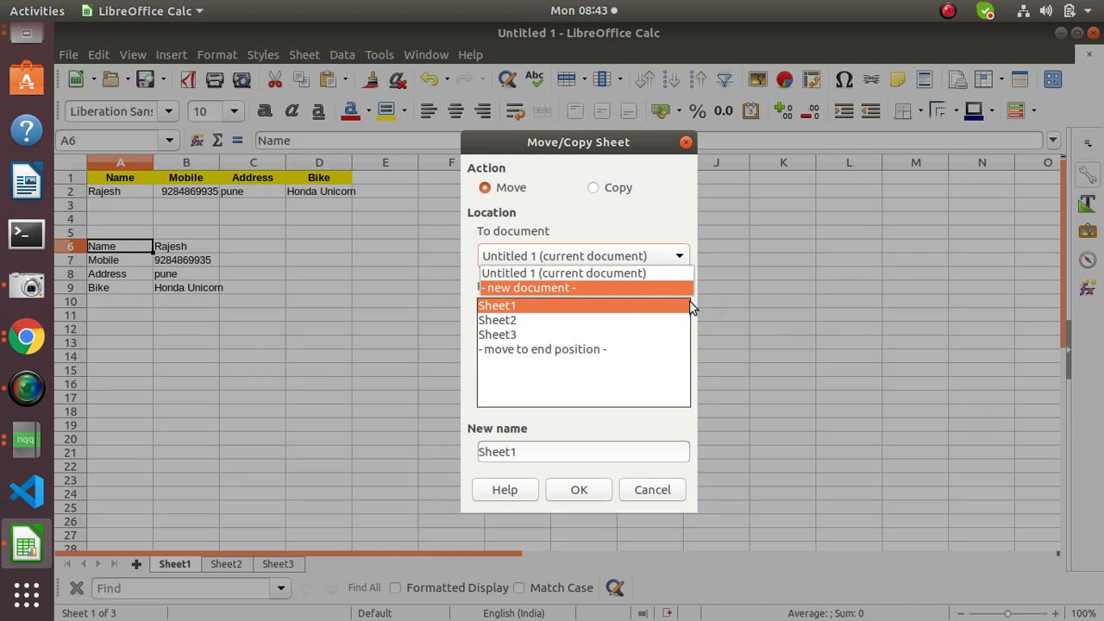
pyautogui.click(526, 287)
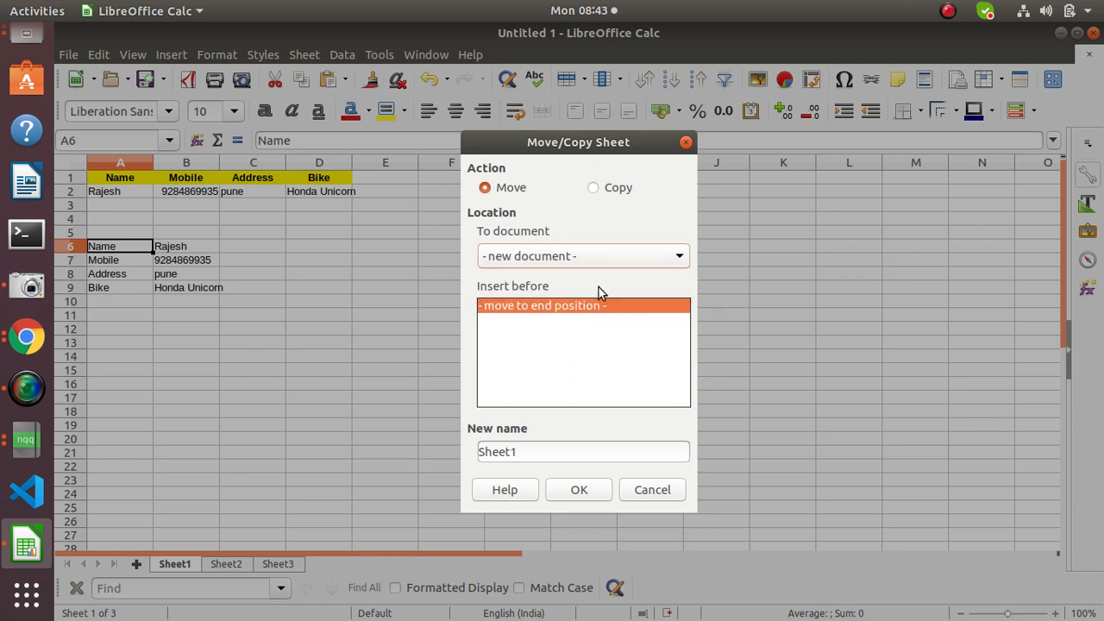
pyautogui.moveTo(521, 340)
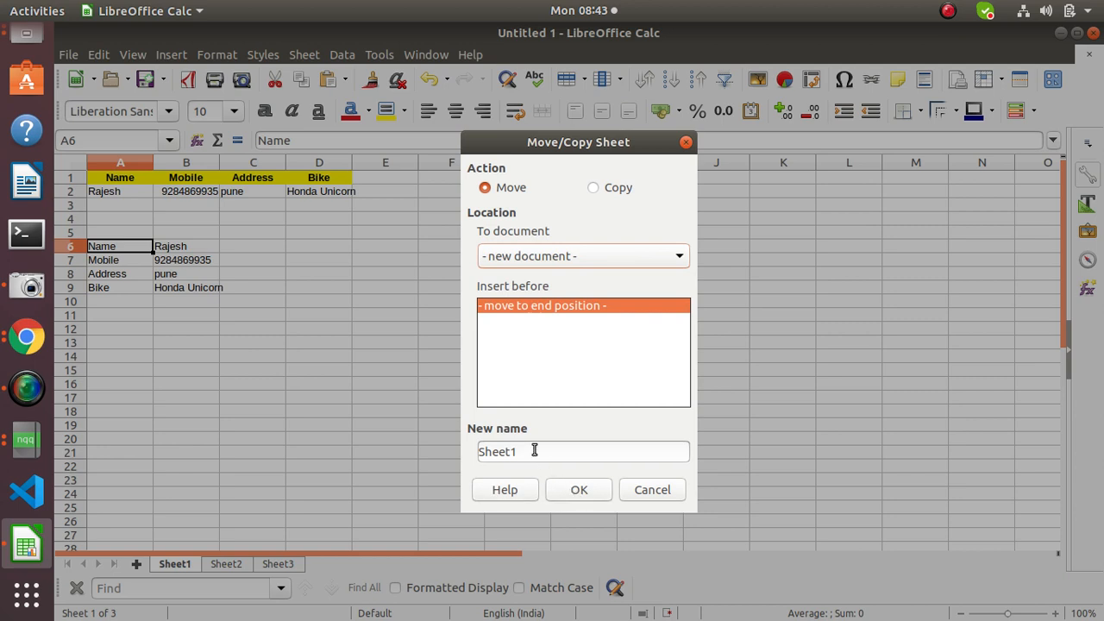
pyautogui.press('BackSpace')
pyautogui.write('3')
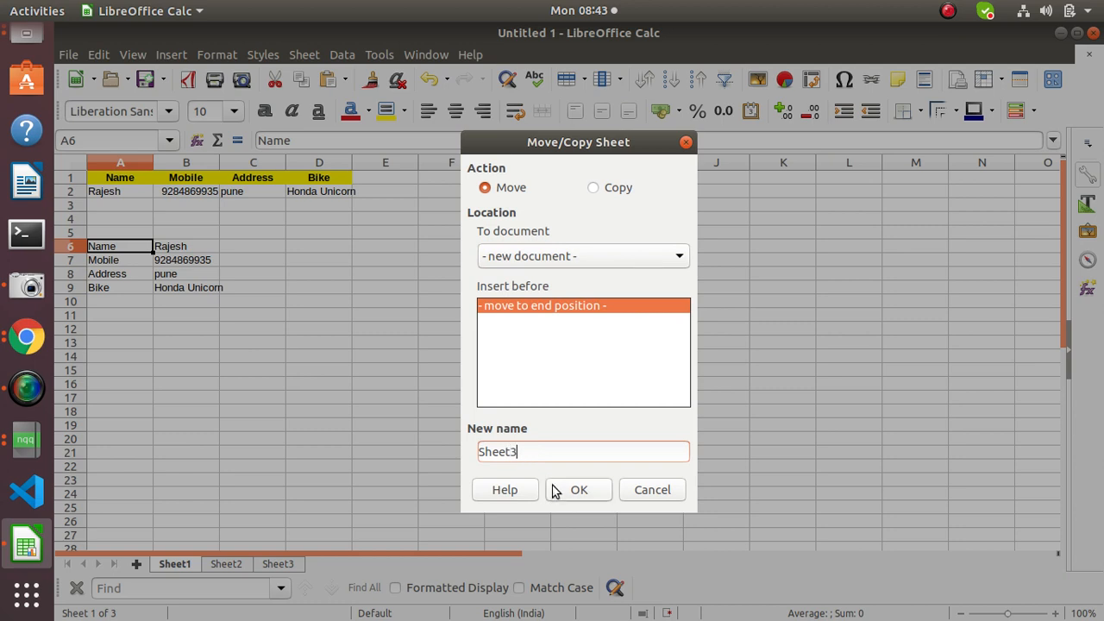
pyautogui.moveTo(576, 472)
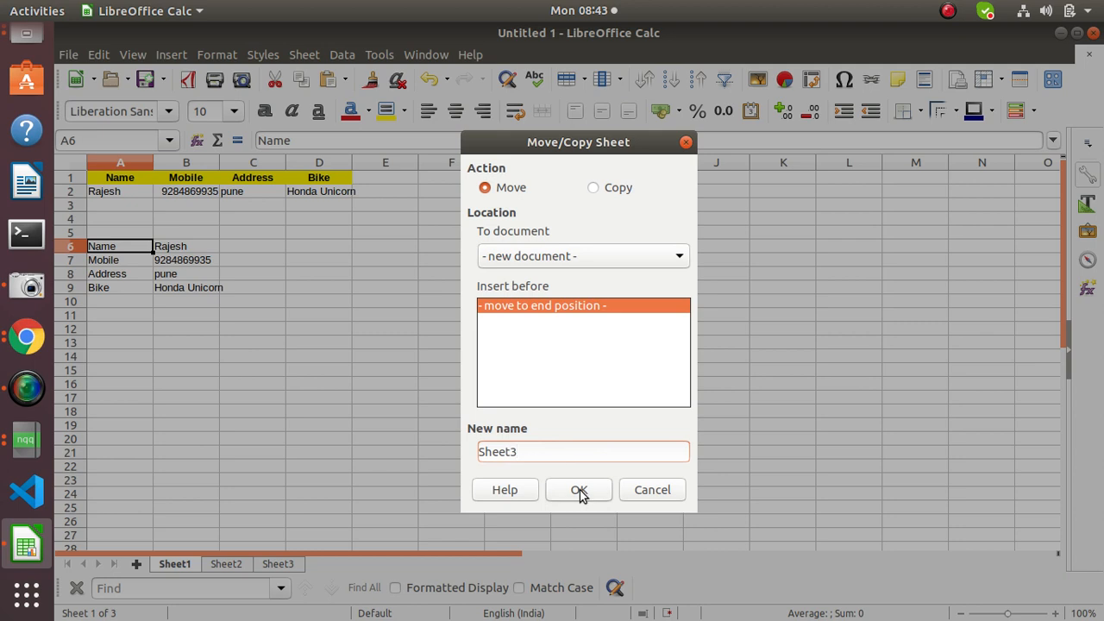
# Confirm the move so Sheet1 becomes Sheet3 in the new document Untitled 2.
pyautogui.click(579, 490)
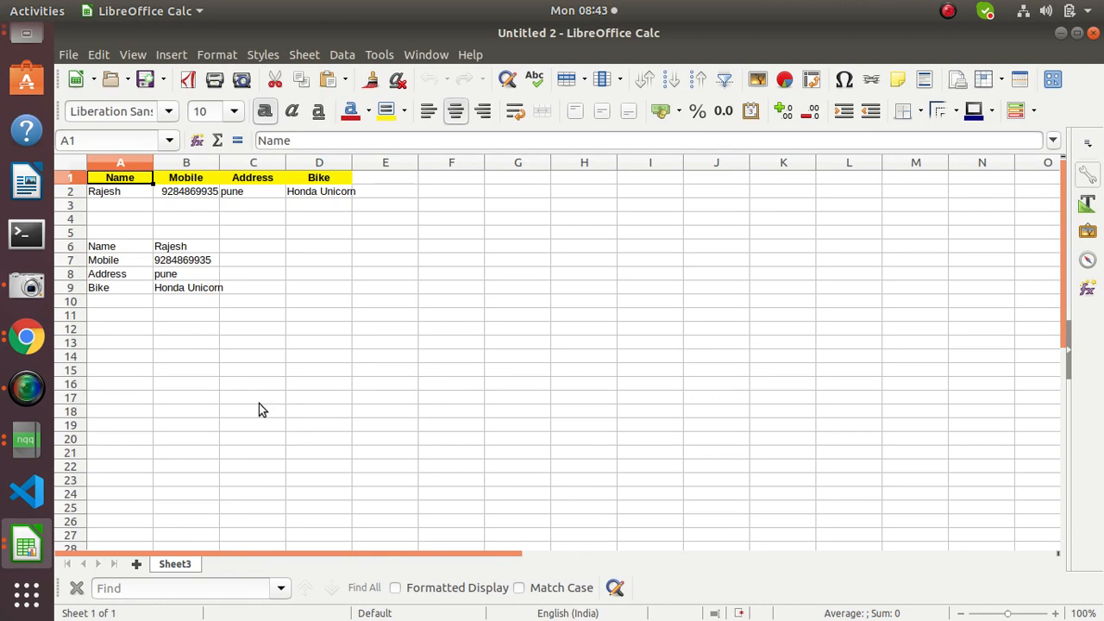
pyautogui.moveTo(302, 130)
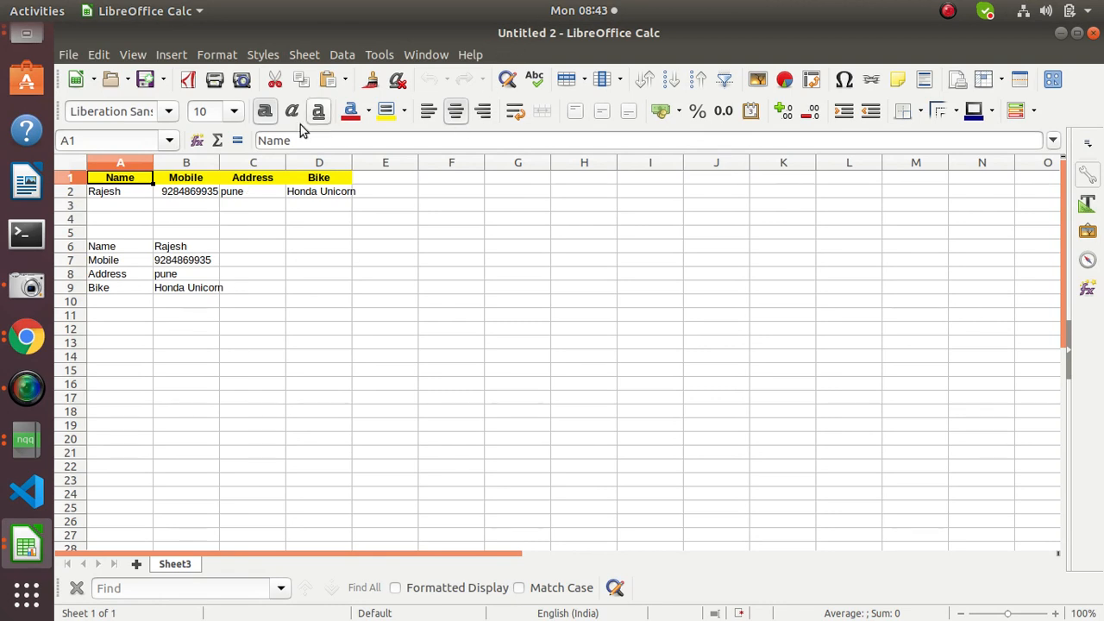
pyautogui.moveTo(26, 542)
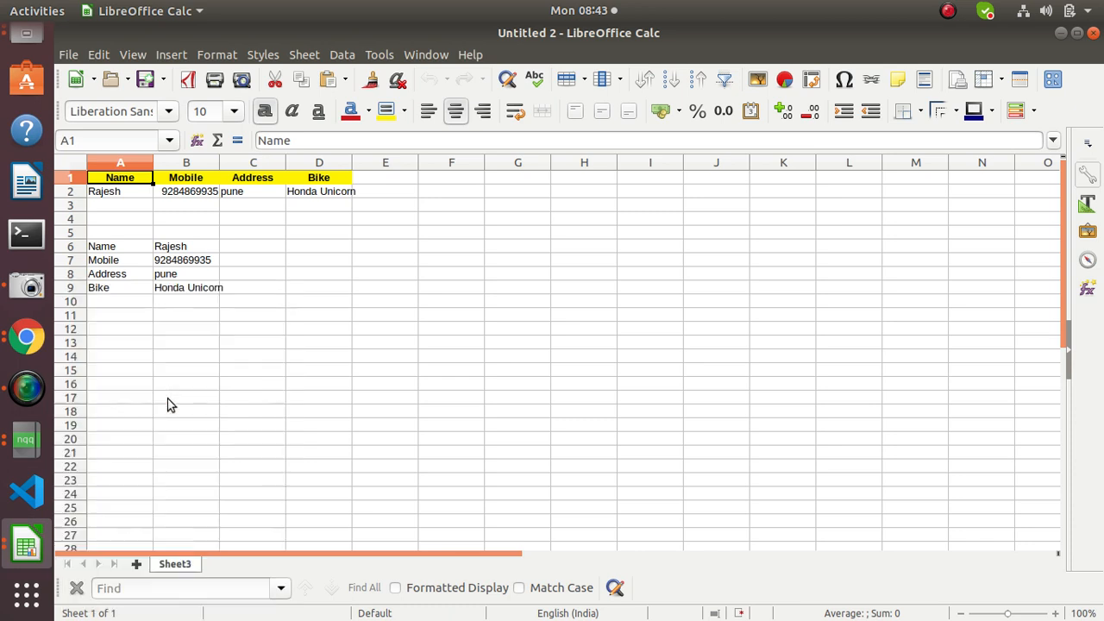
pyautogui.moveTo(245, 451)
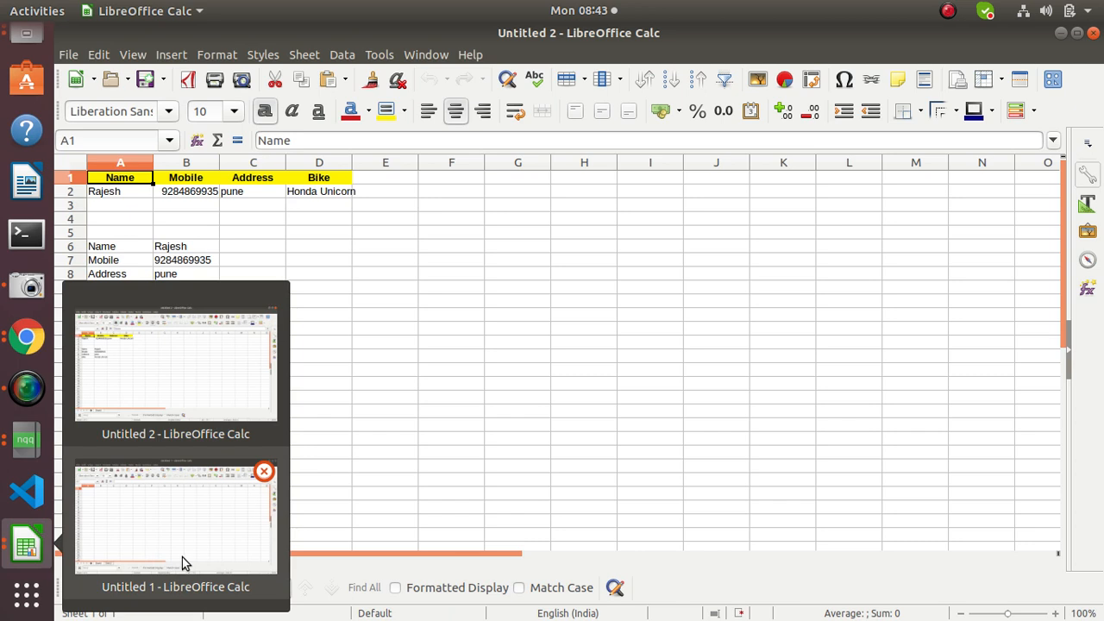
pyautogui.click(176, 518)
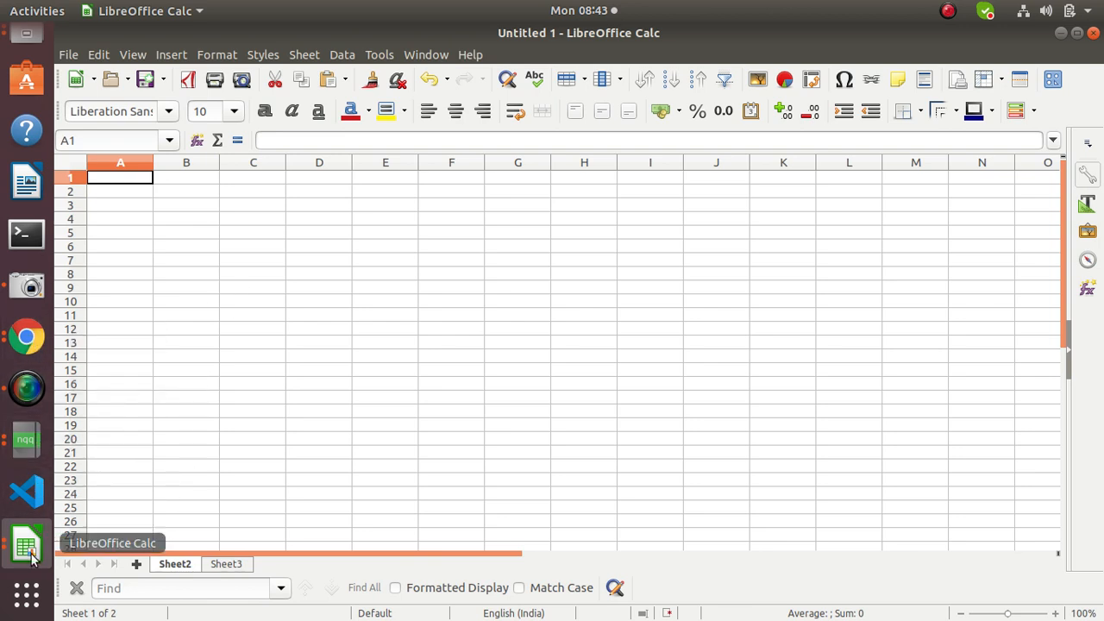
pyautogui.click(26, 544)
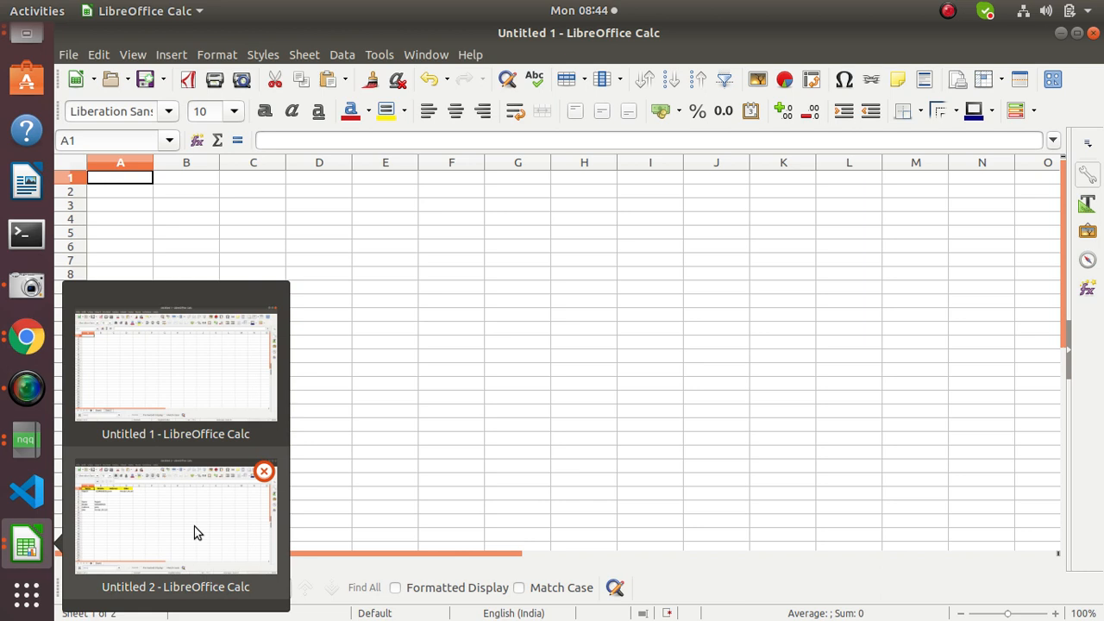
pyautogui.click(176, 515)
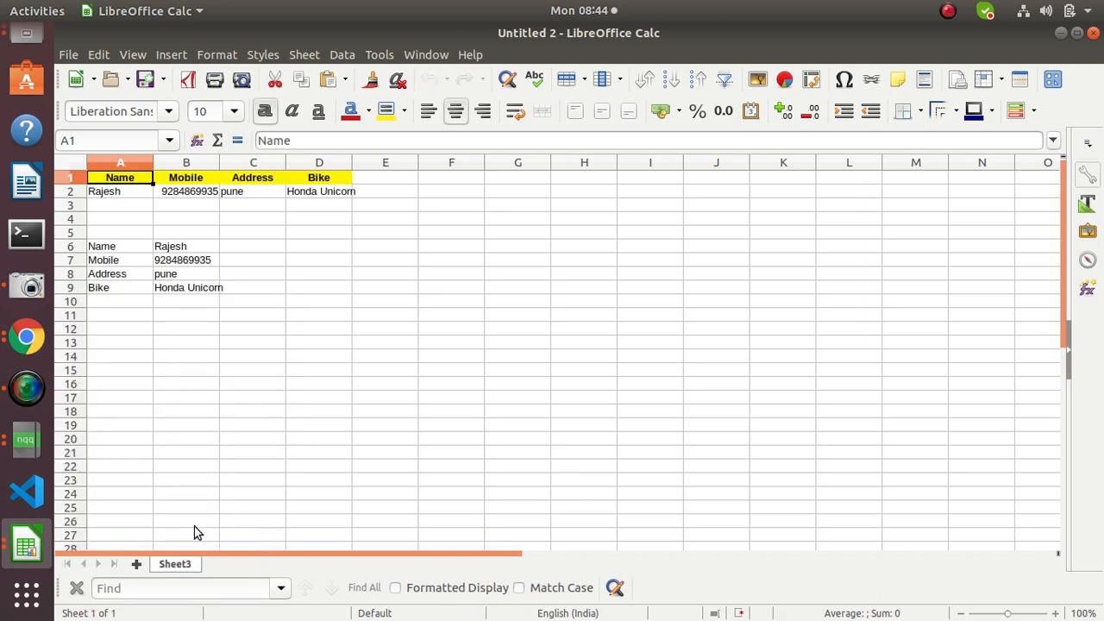
pyautogui.moveTo(169, 583)
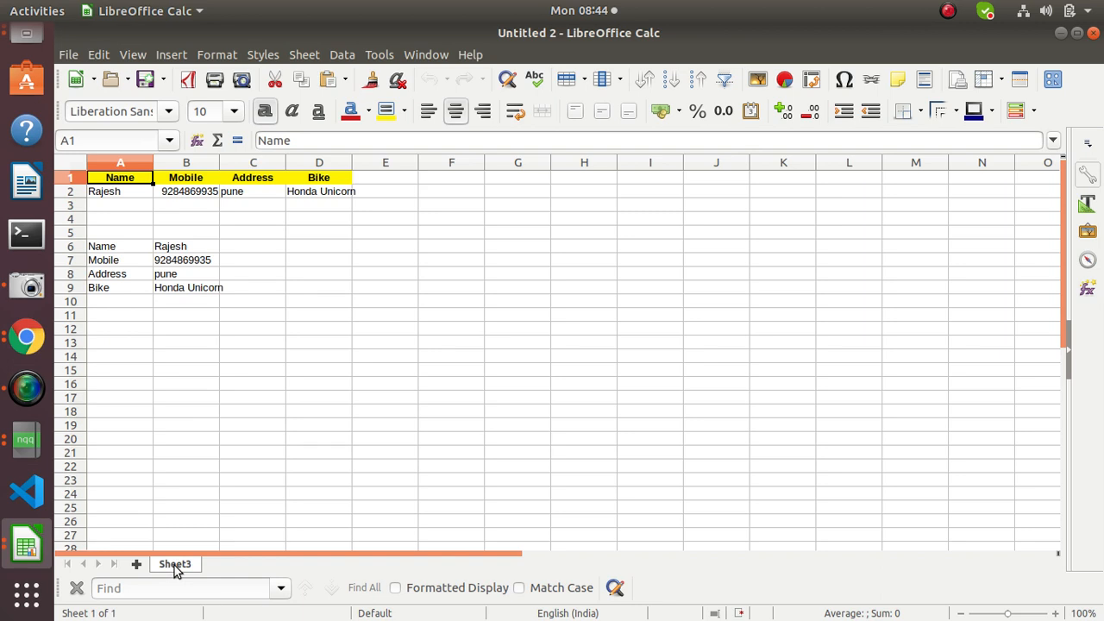
pyautogui.moveTo(199, 507)
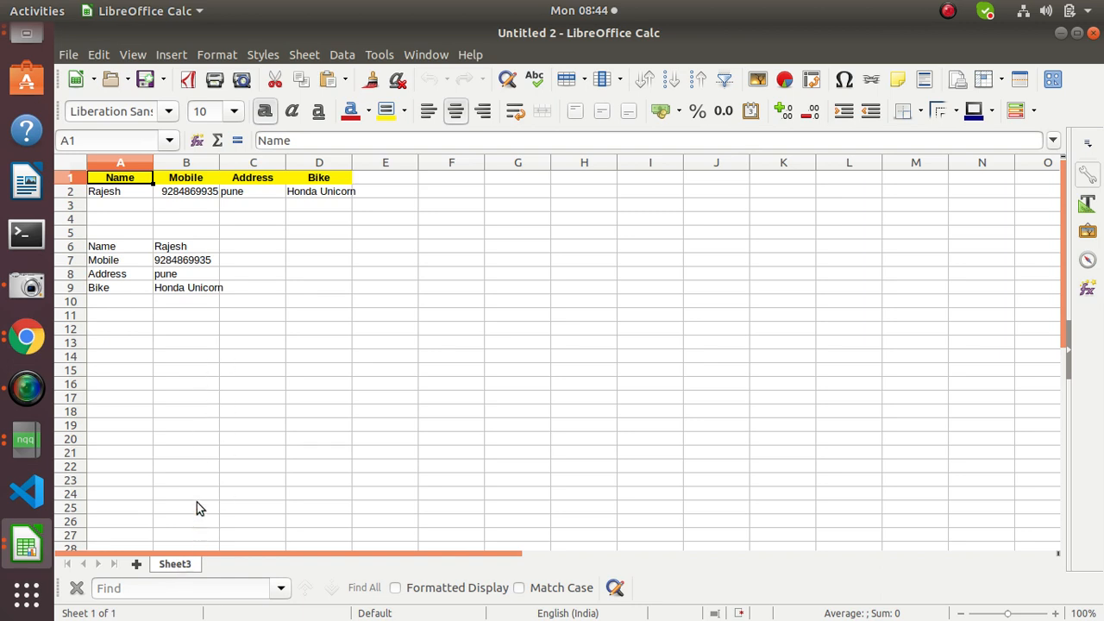
pyautogui.moveTo(197, 236)
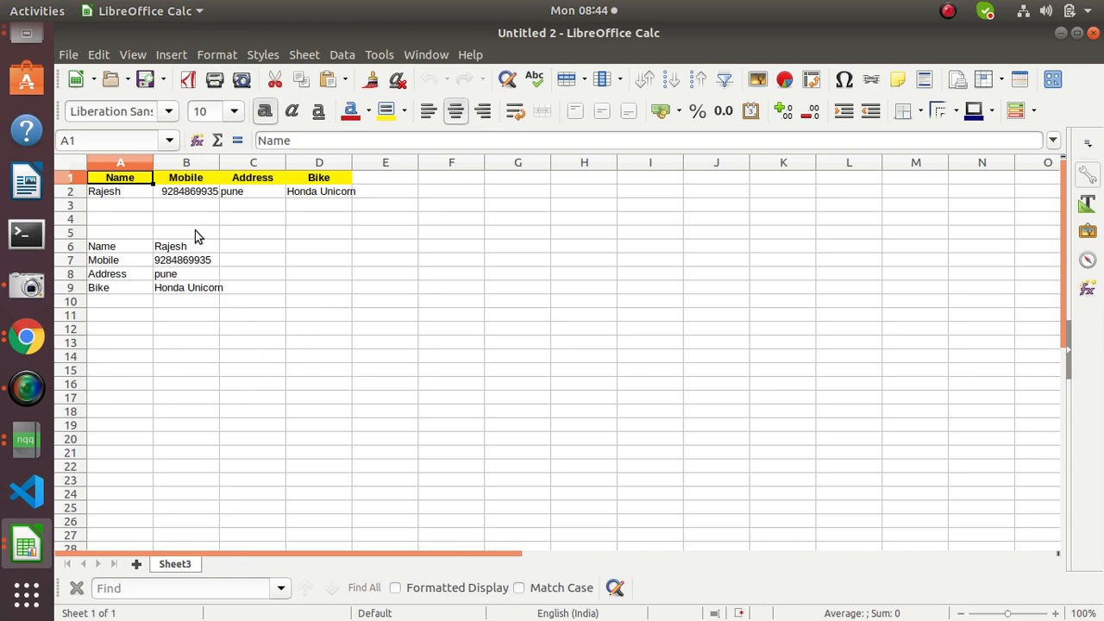
pyautogui.moveTo(260, 336)
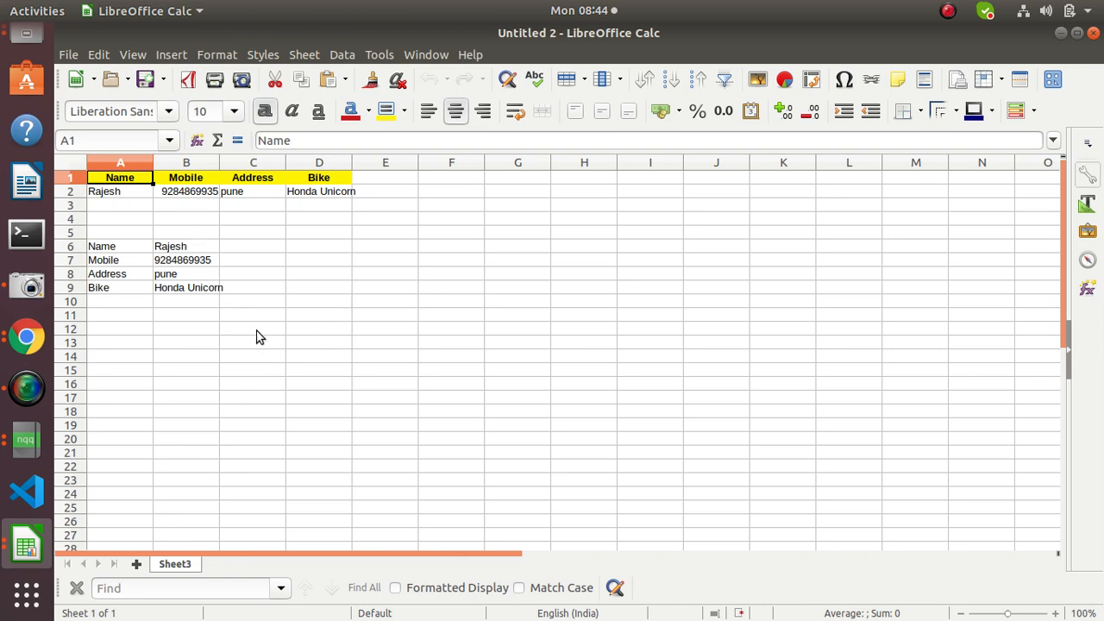